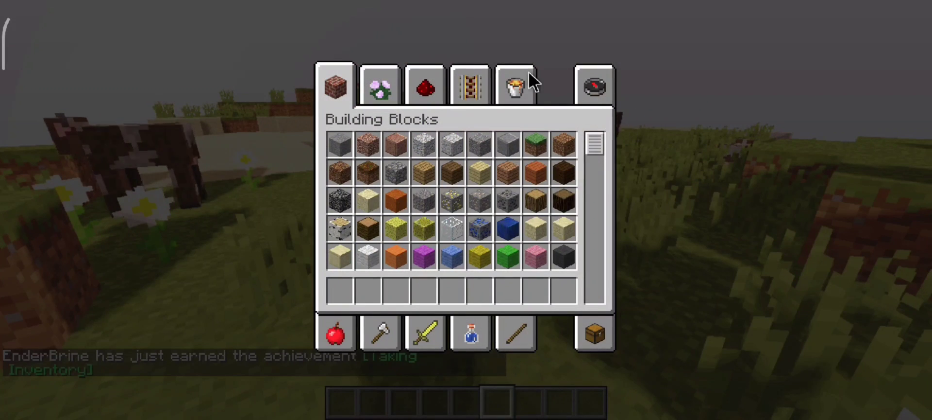
Close the creative inventory to return to the grassy shoreline world
left_click(470, 85)
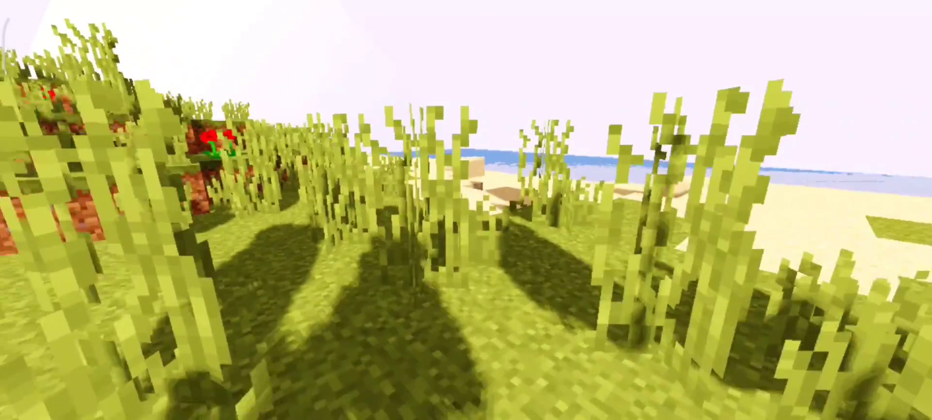
mouse_move(466, 209)
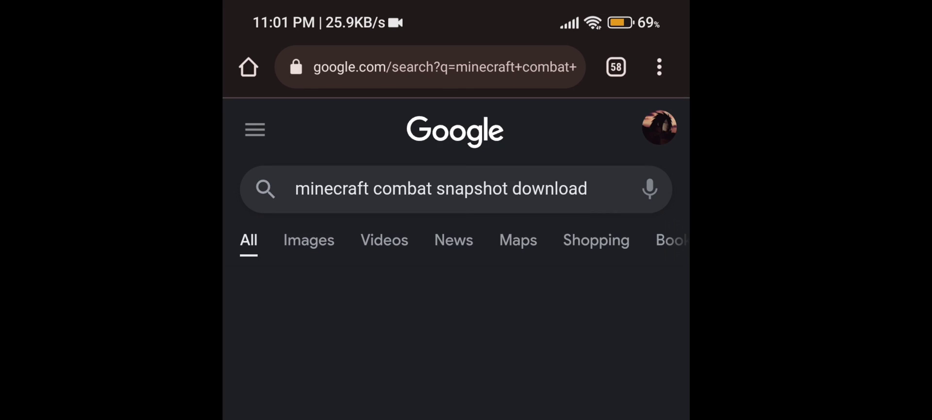
Scroll the snapshot 8c Reddit post and download 1_16_combat-6.zip
scroll("down", 3)
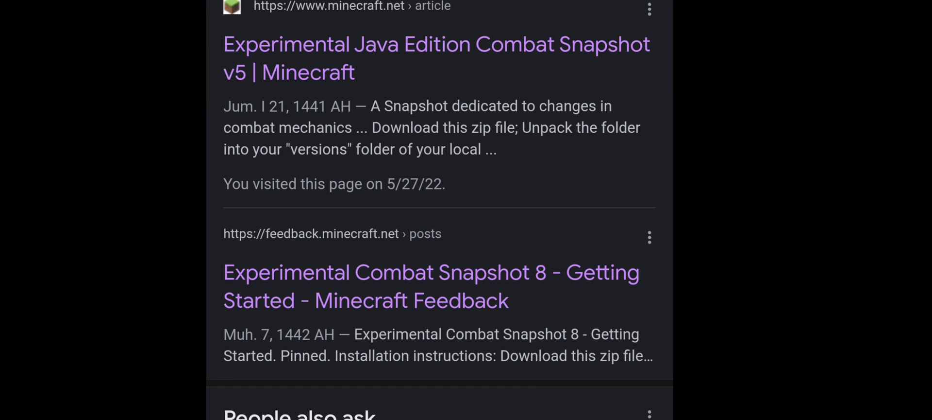
scroll("down", 3)
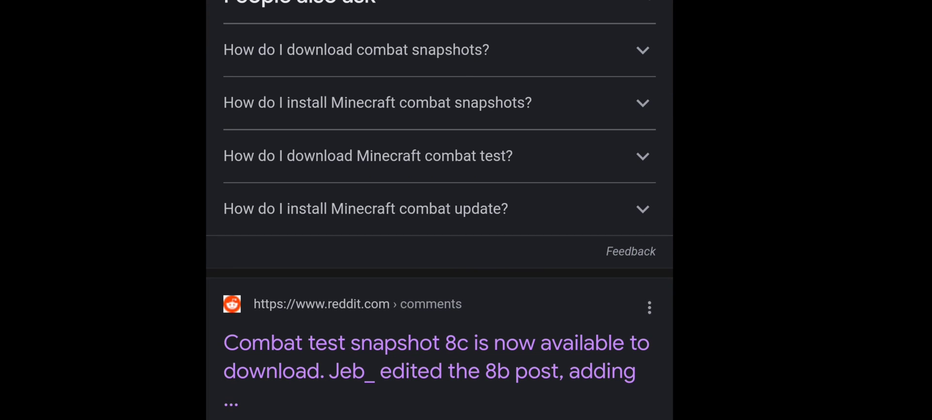
scroll("down", 3)
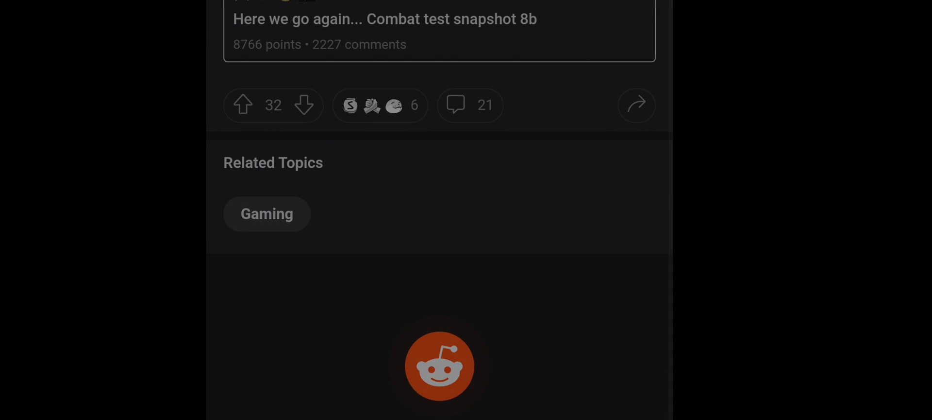
scroll("up", 3)
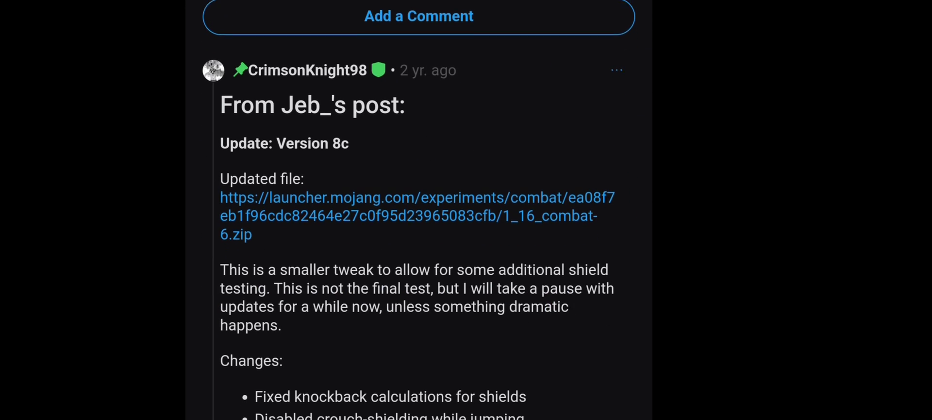
left_click(416, 215)
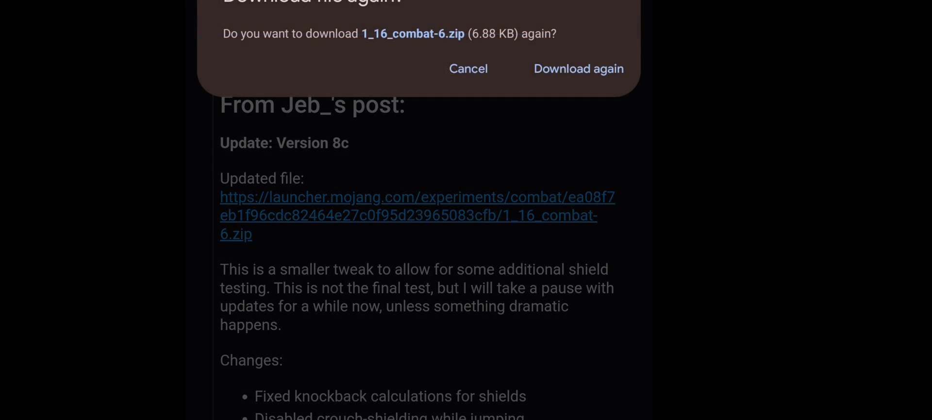
Extract the combat snapshot archive into a 1_16_combat-6 folder
left_click(577, 68)
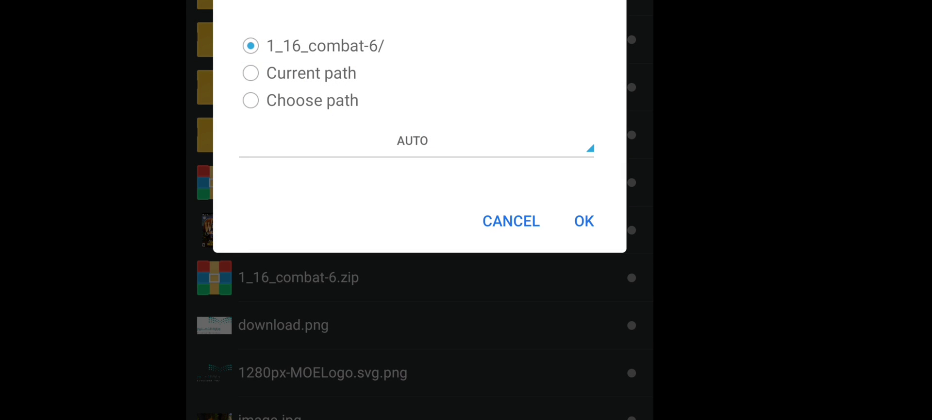
left_click(583, 220)
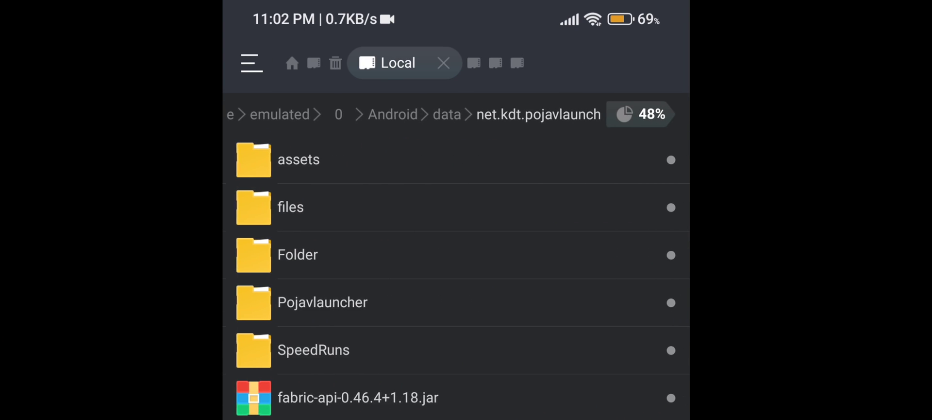
Scroll to and open PojavLauncher's versions folder
scroll("down", 3)
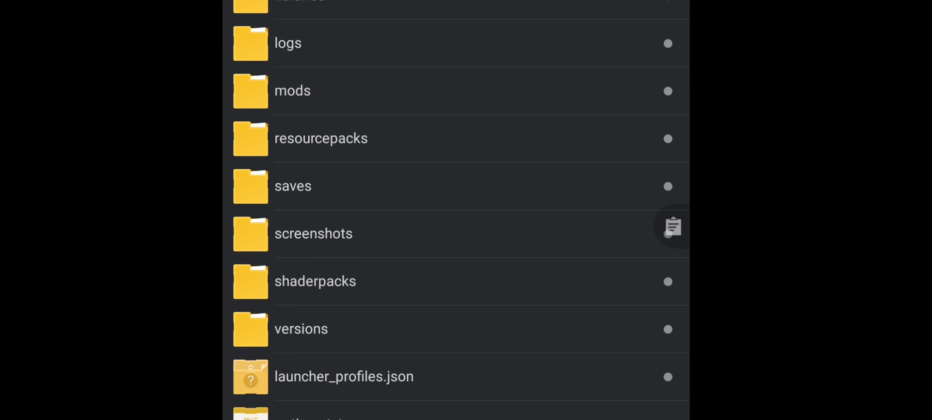
left_click(301, 329)
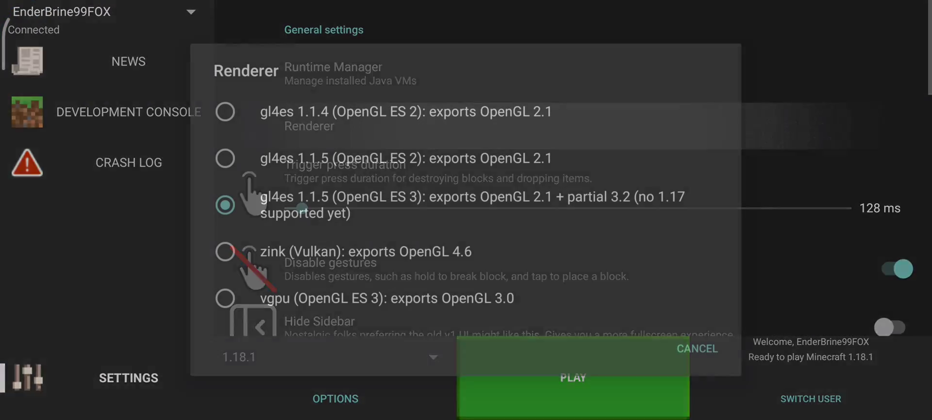
Review the installed Java runtimes and close the list unchanged
left_click(334, 74)
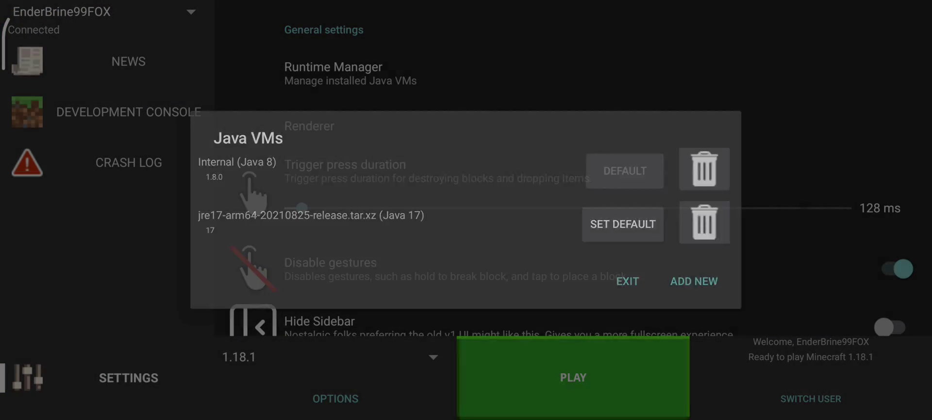
left_click(627, 280)
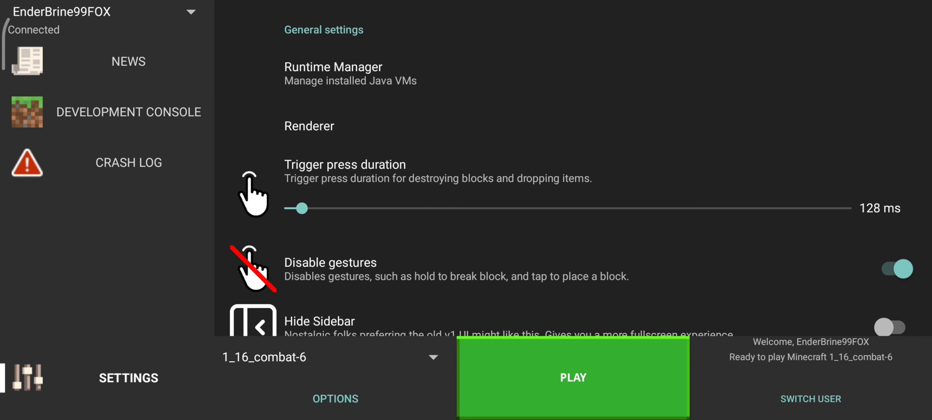
Launch 1_16_combat-6 with PLAY and enter the flat stone world
left_click(573, 377)
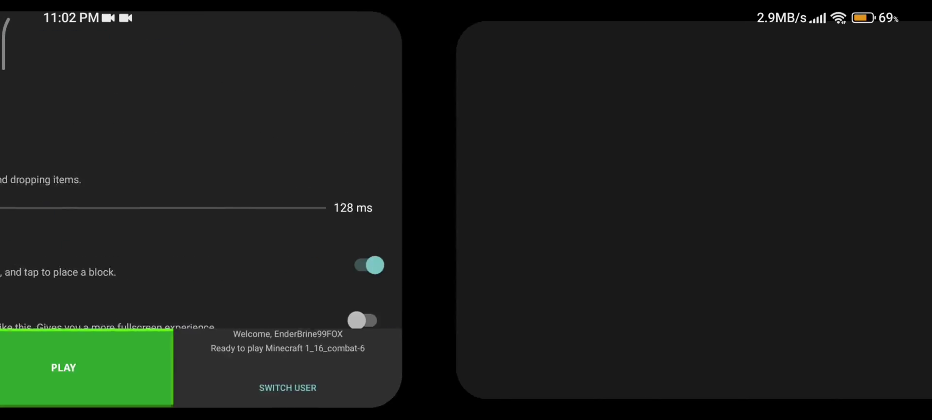
left_click(86, 366)
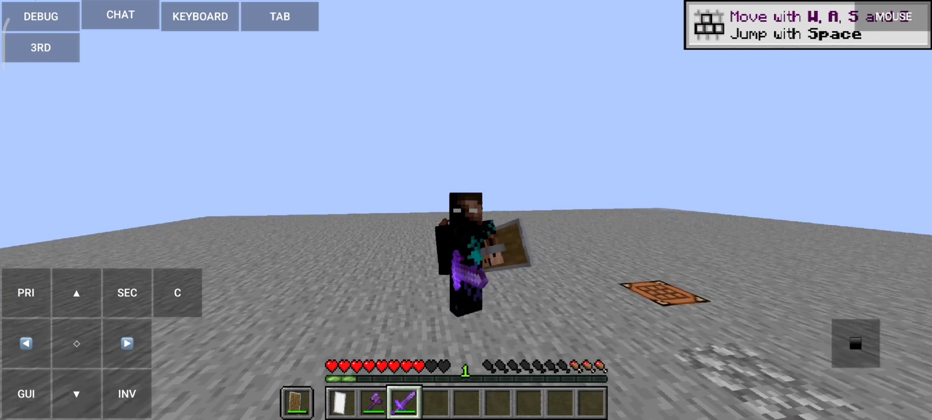